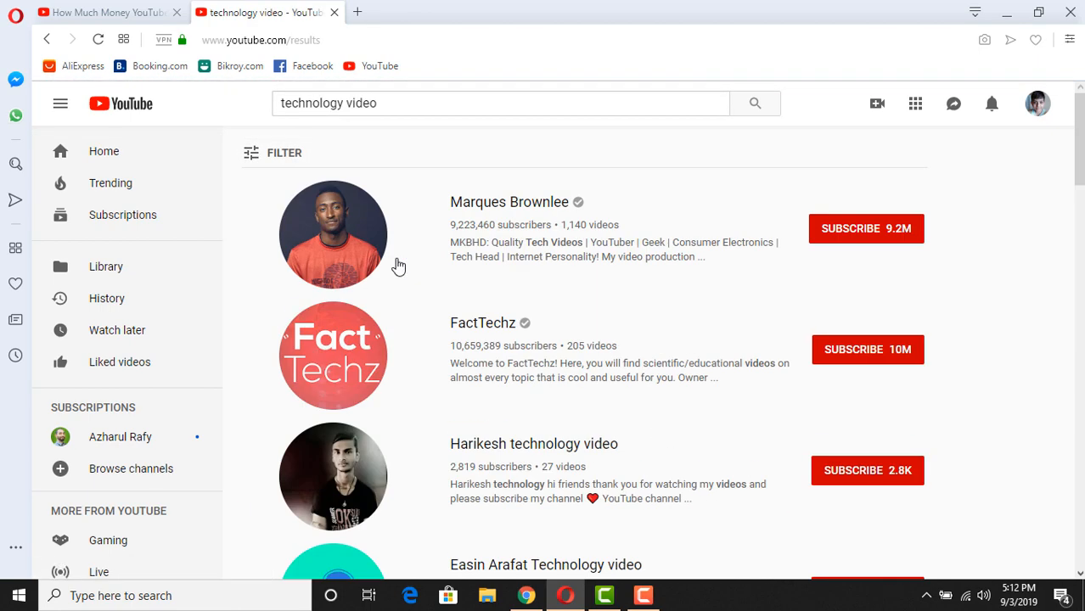
left_click(332, 235)
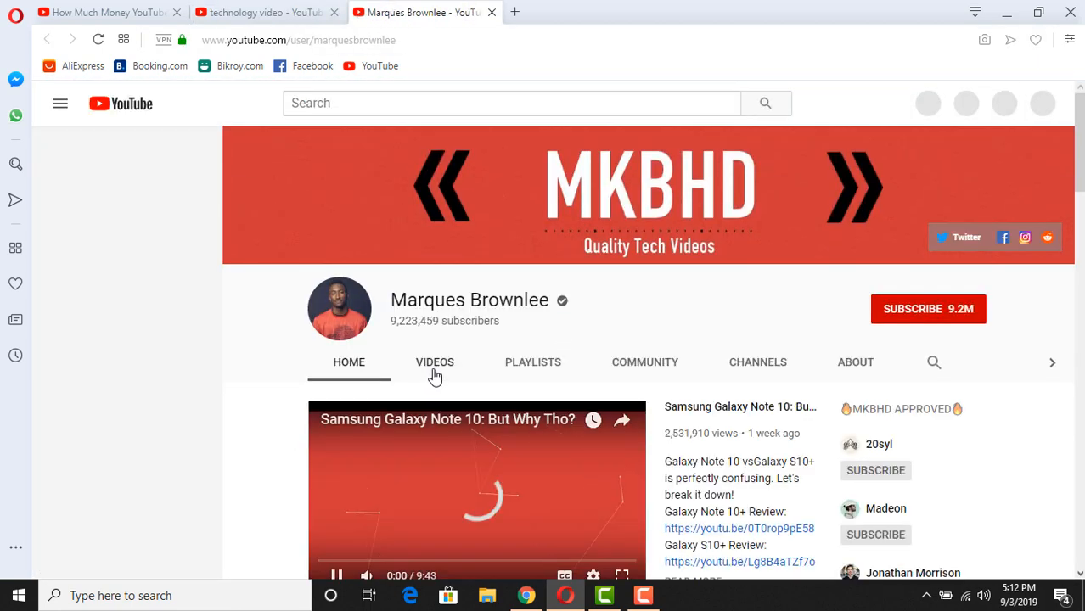
left_click(435, 362)
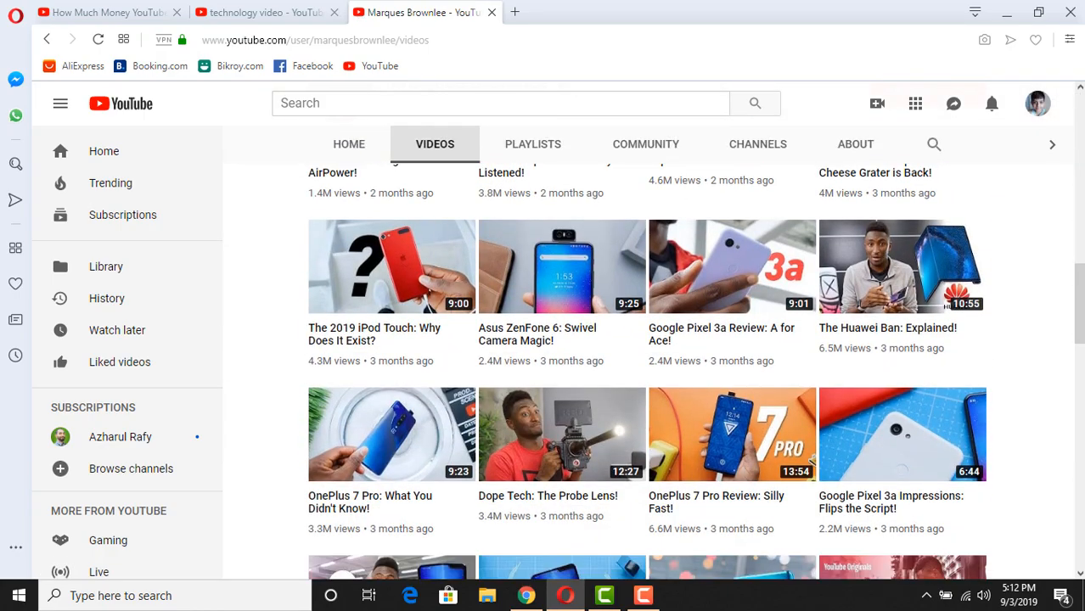
Go to the Azharul Rafy tutorials channel and show its uploaded videos.
left_click(120, 436)
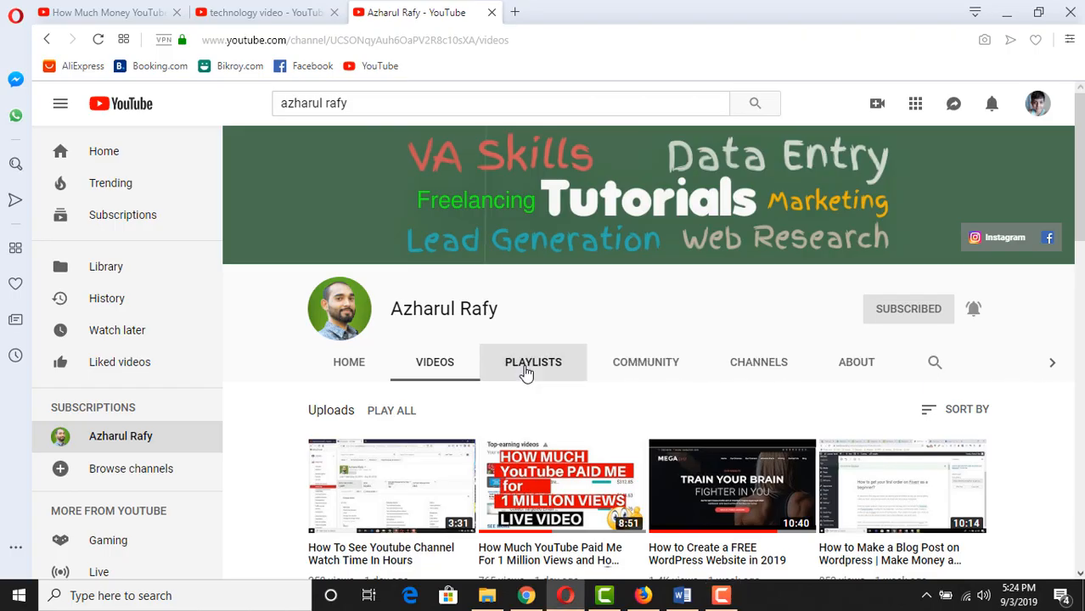
Show Azharul Rafy's playlists and open the 'Make Money on Fiverr' playlist.
left_click(532, 362)
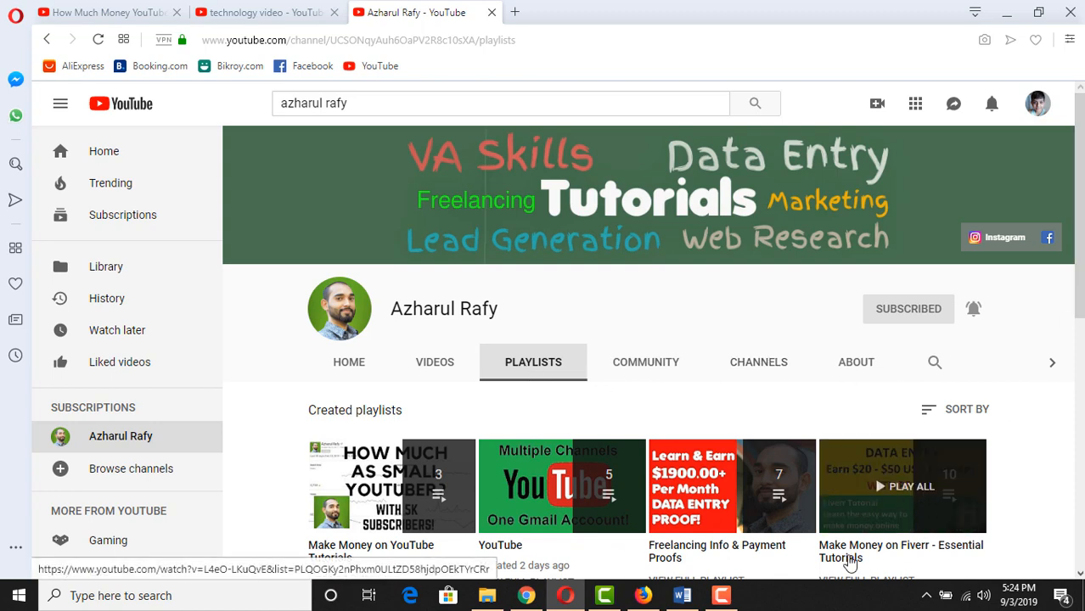
left_click(910, 485)
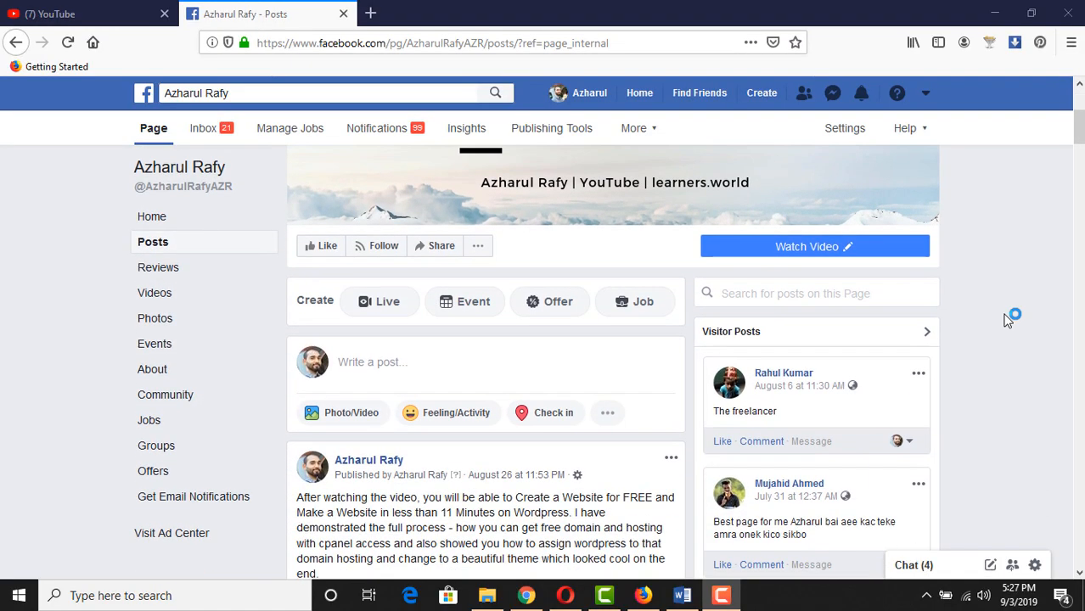
scroll("down", 3)
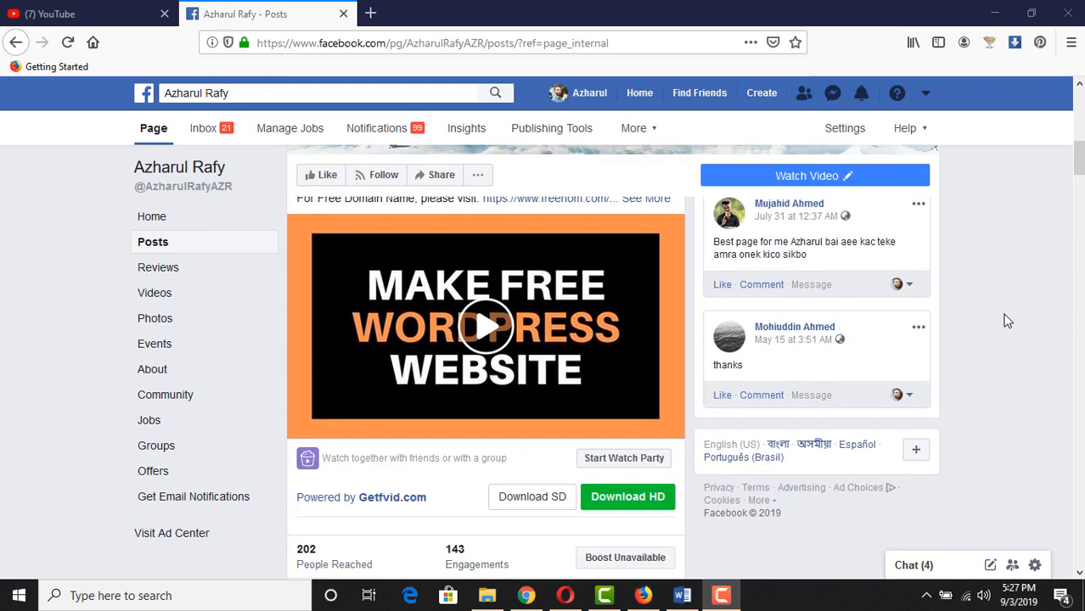
scroll("down", 3)
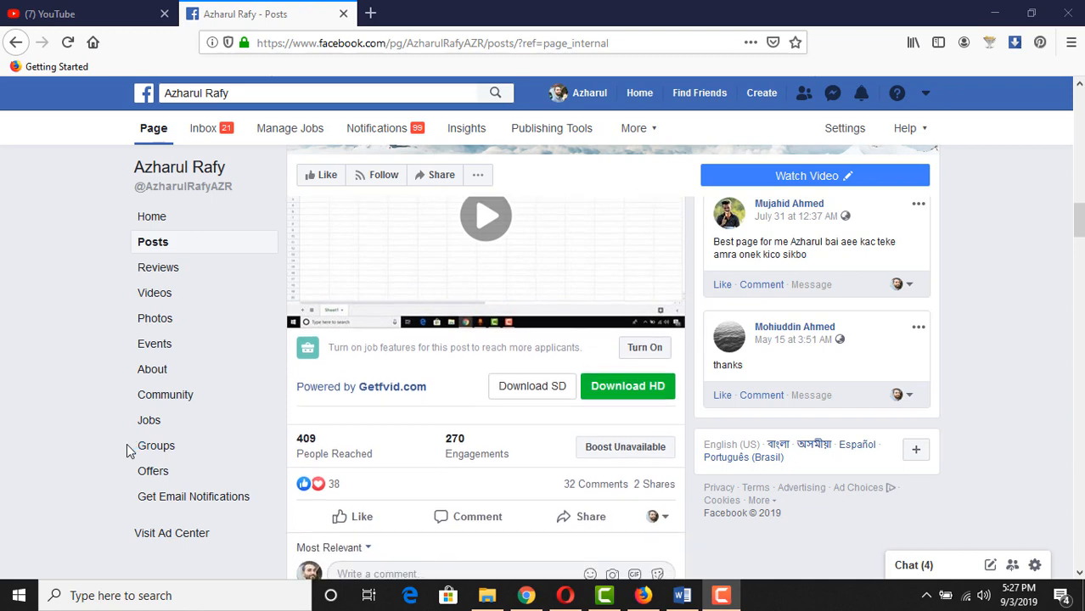
scroll("down", 3)
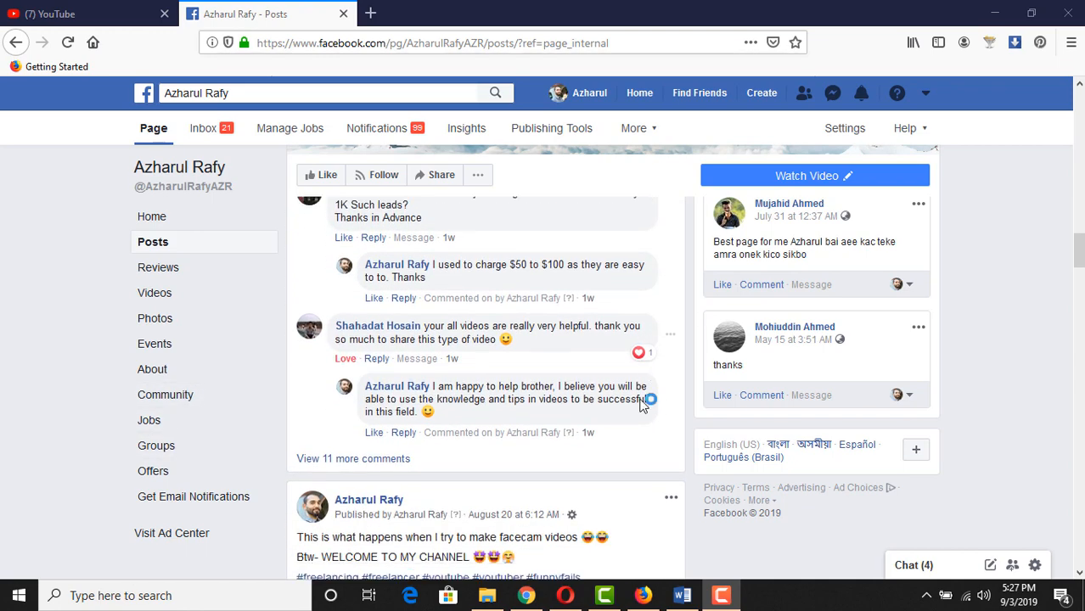